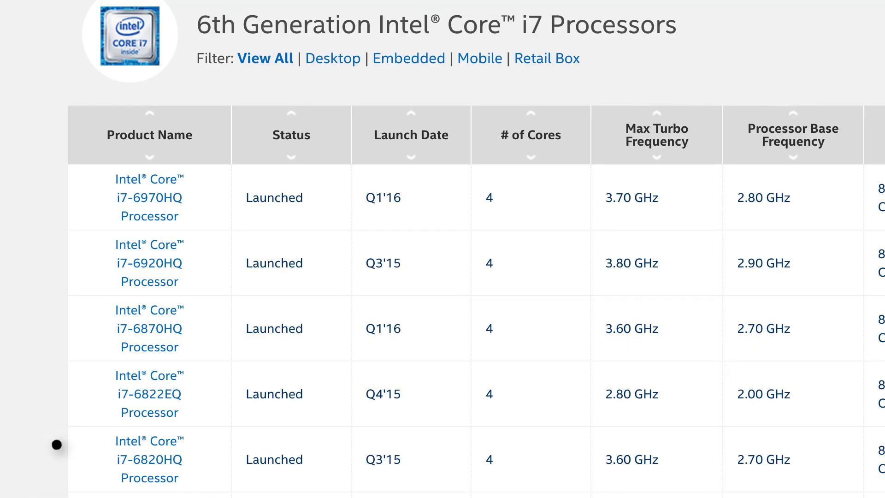
Review the CPU core and clock-speed guidance on Adobe's optimization page, then switch tabs
scroll("down", 3)
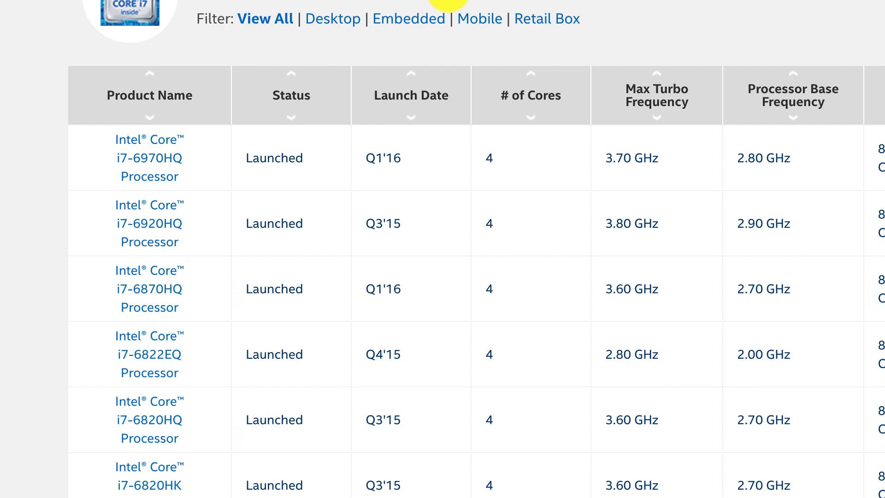
mouse_move(678, 41)
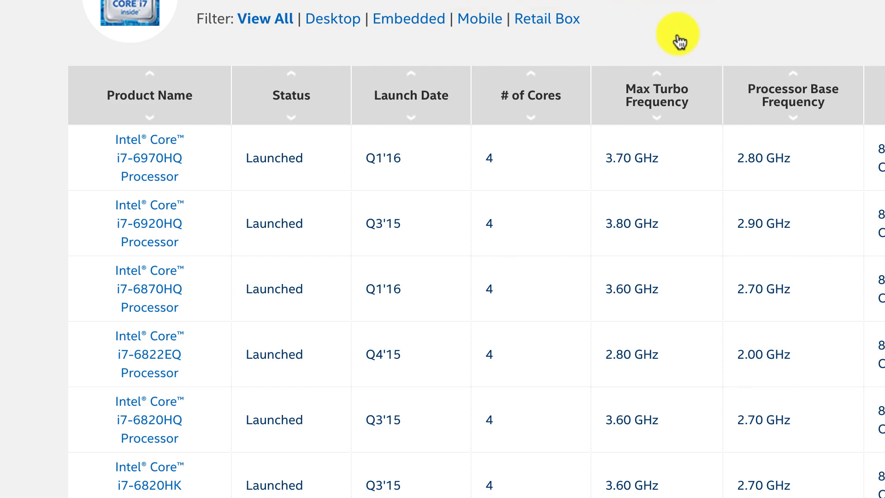
scroll("down", 3)
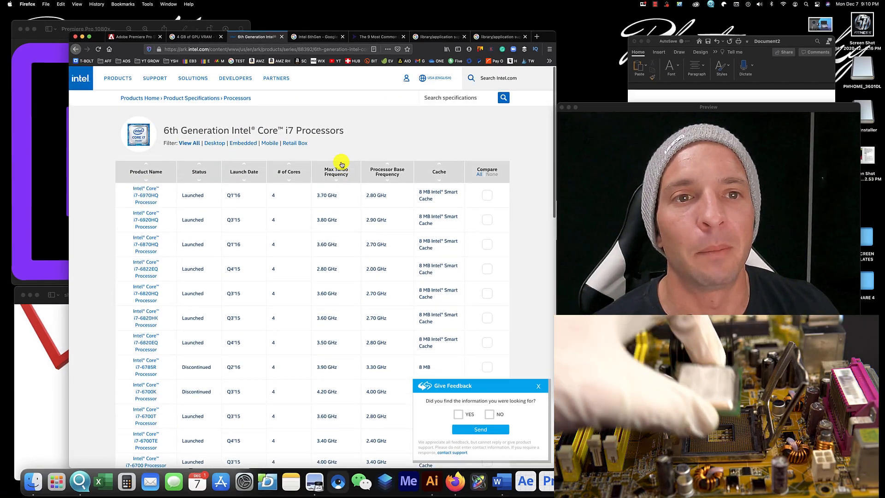
mouse_move(317, 206)
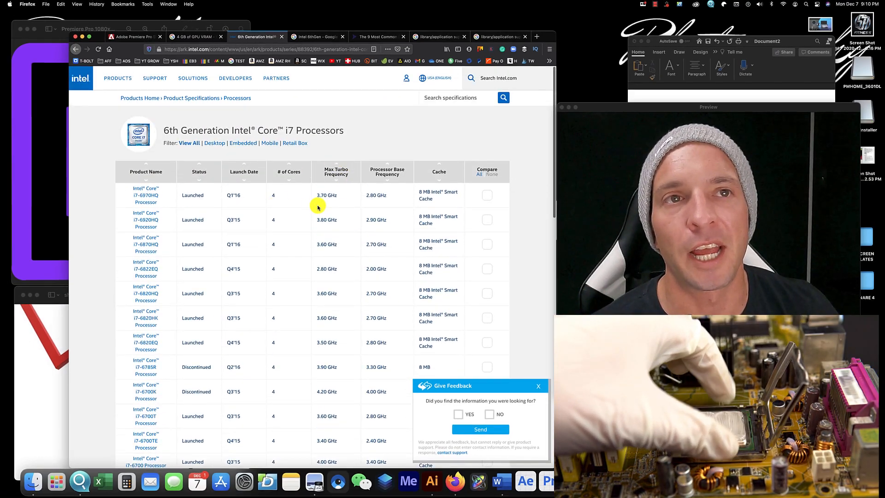
left_click(134, 37)
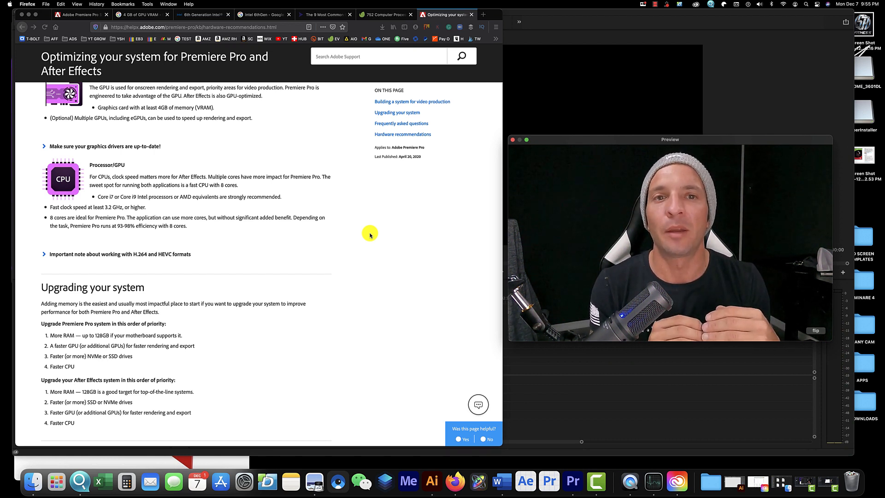
mouse_move(287, 230)
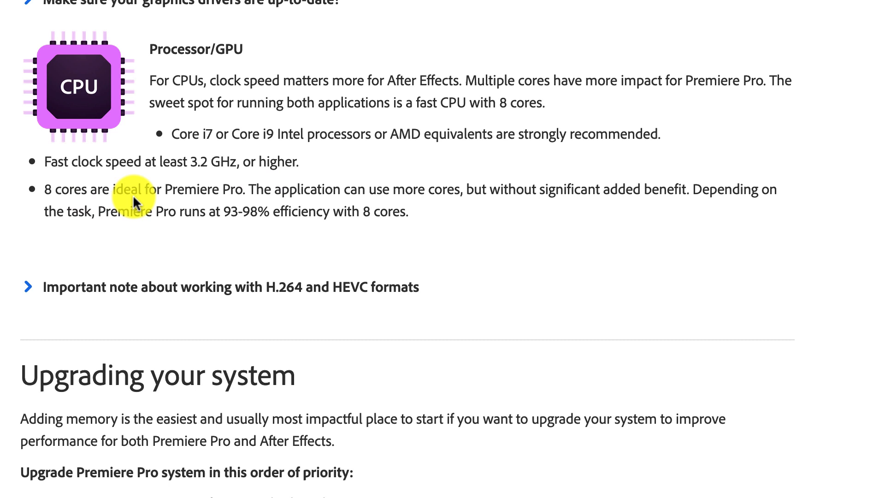
mouse_move(381, 204)
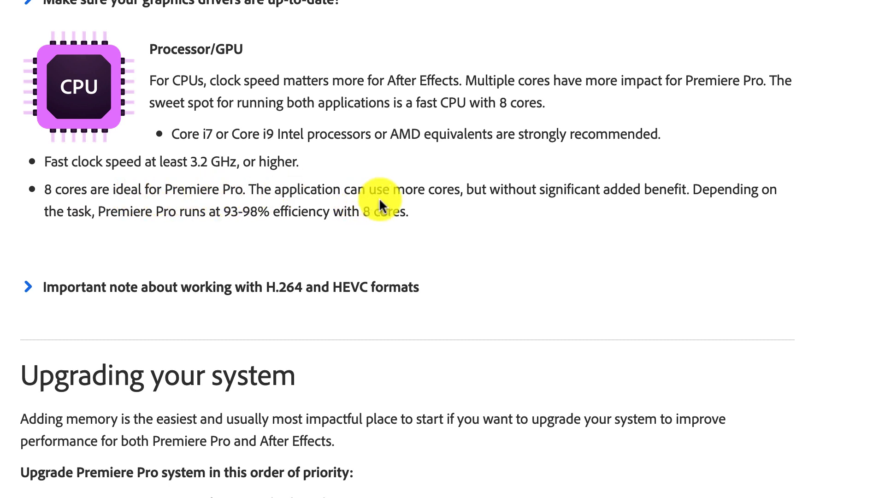
mouse_move(625, 213)
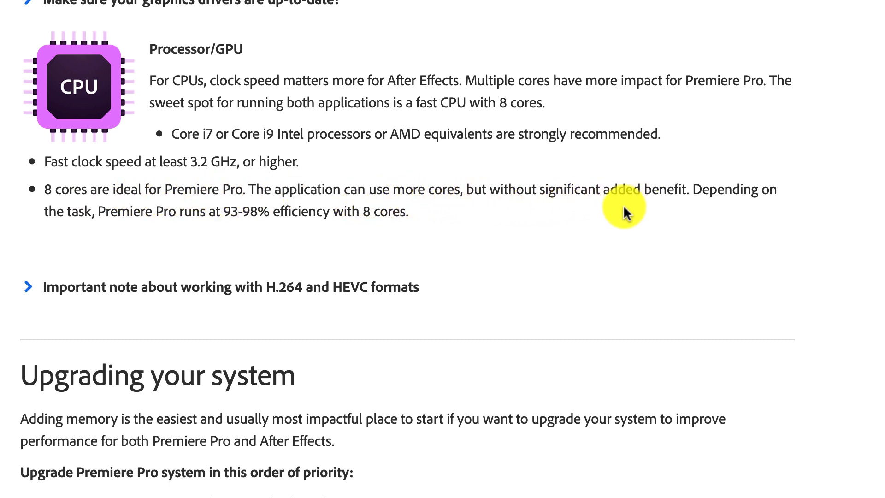
mouse_move(790, 192)
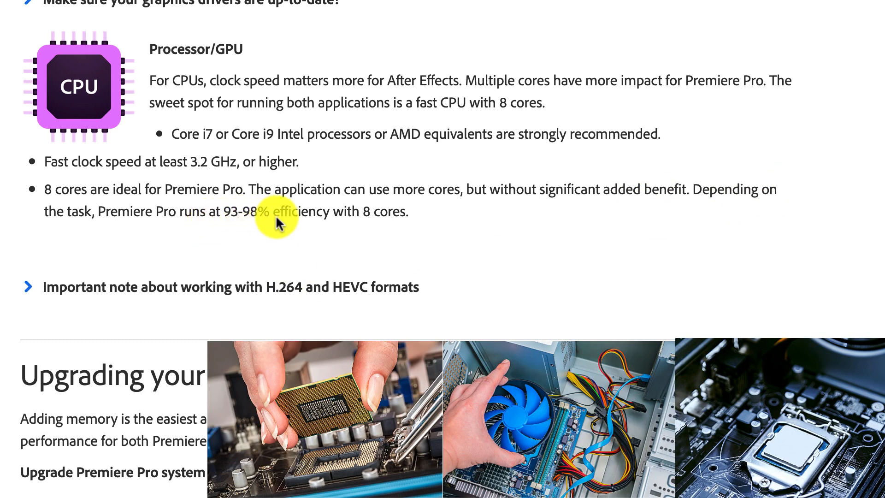
mouse_move(385, 220)
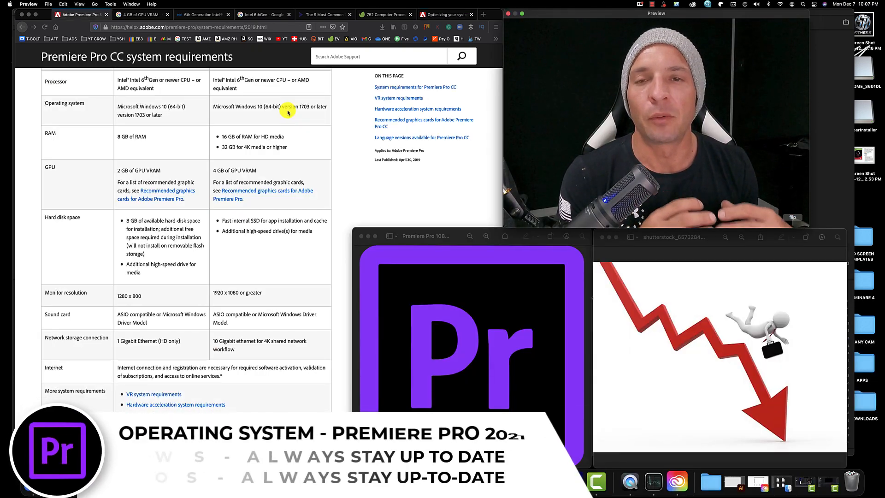
Scroll through the Windows hardware requirements table for Premiere Pro CC
scroll("down", 3)
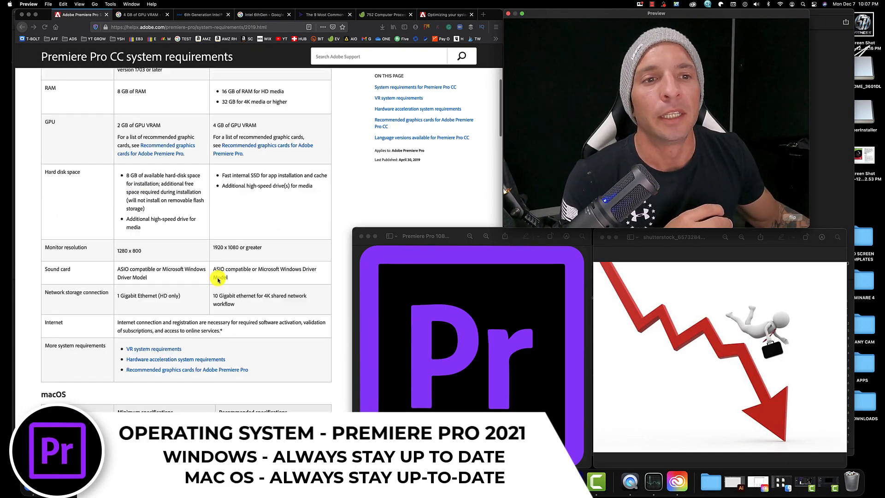
scroll("down", 3)
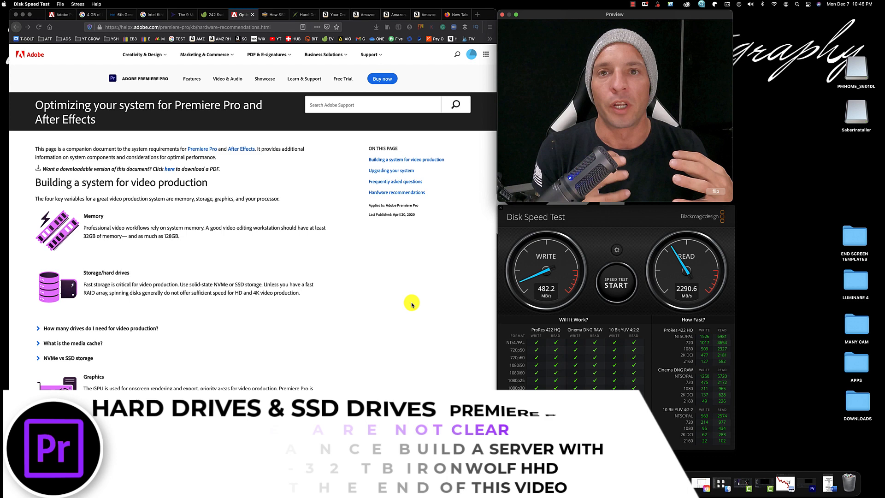
mouse_move(167, 281)
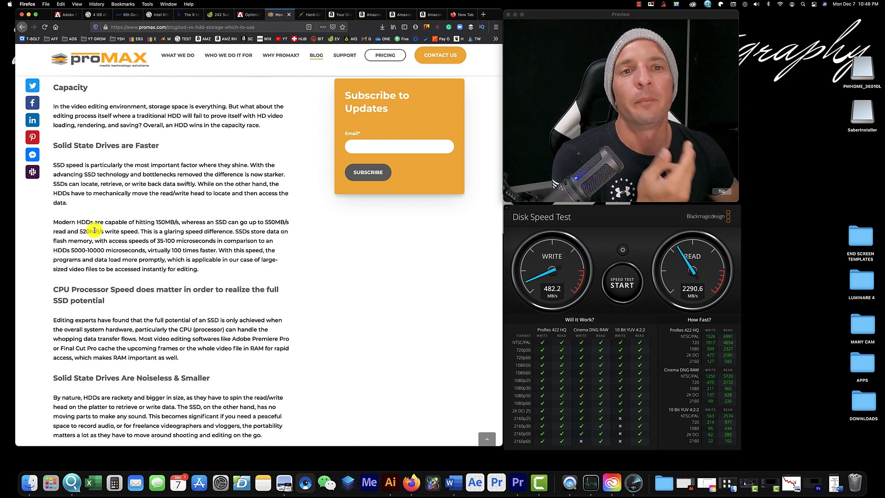
Select 'and 520MB/s write speed' in the proMAX SSD paragraph
left_click_drag(76, 221, 170, 221)
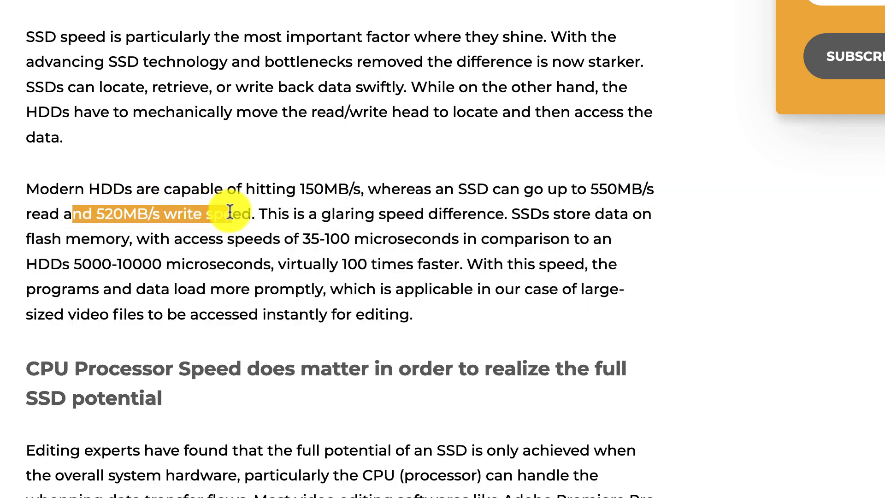
mouse_move(430, 292)
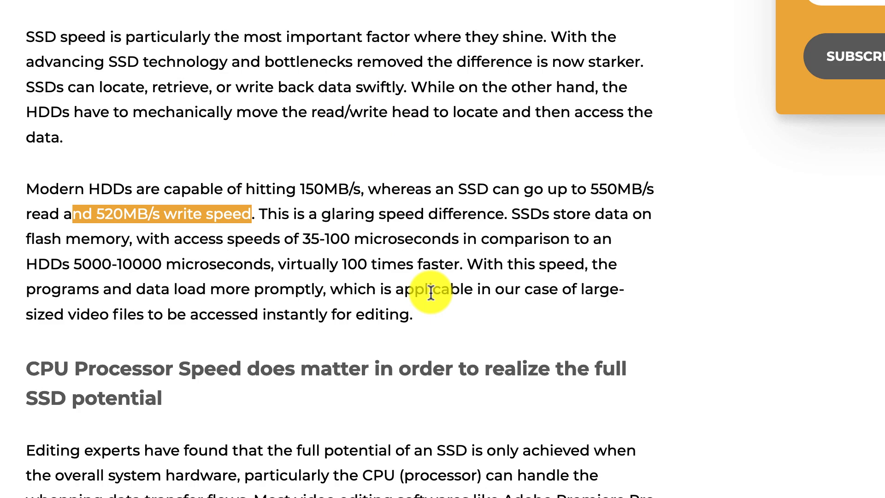
mouse_move(245, 123)
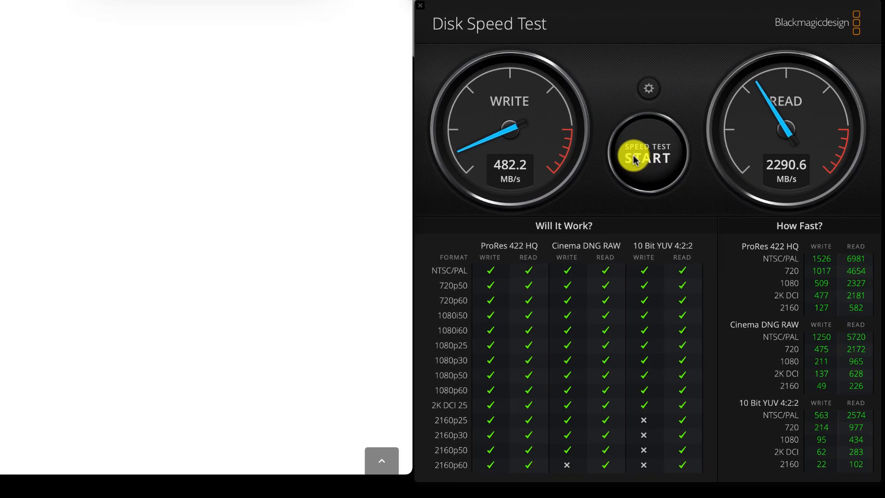
Start a new Disk Speed Test benchmark, reaching about 727 MB/s write and 1963 MB/s read
left_click(648, 153)
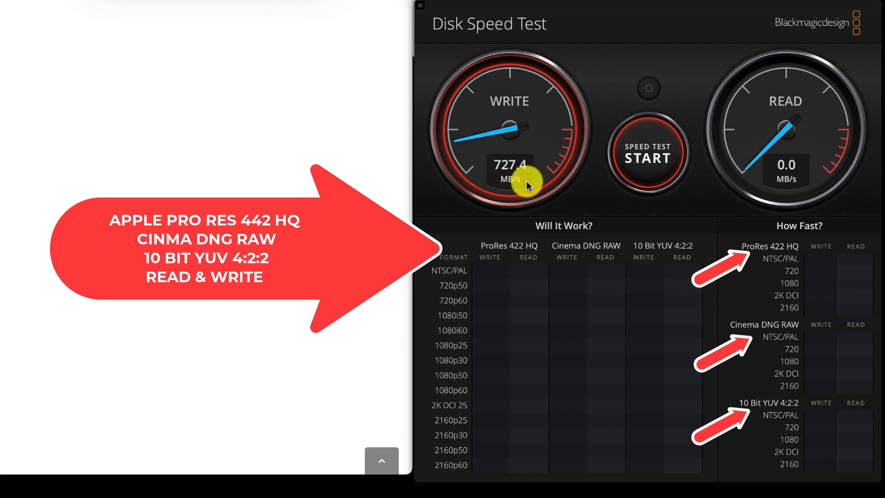
left_click(648, 153)
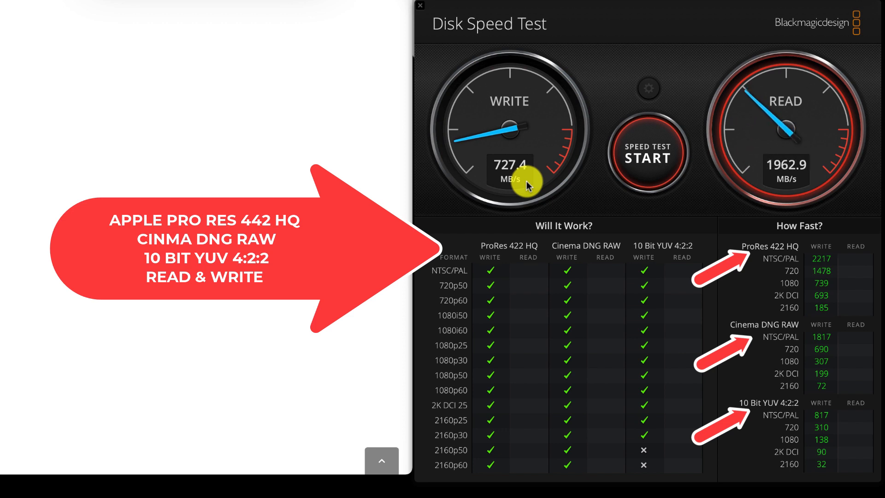
left_click(648, 157)
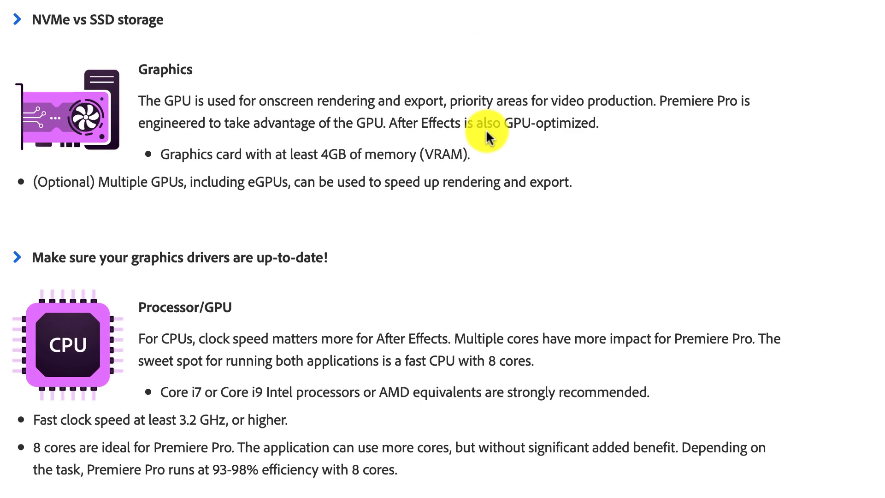
mouse_move(208, 165)
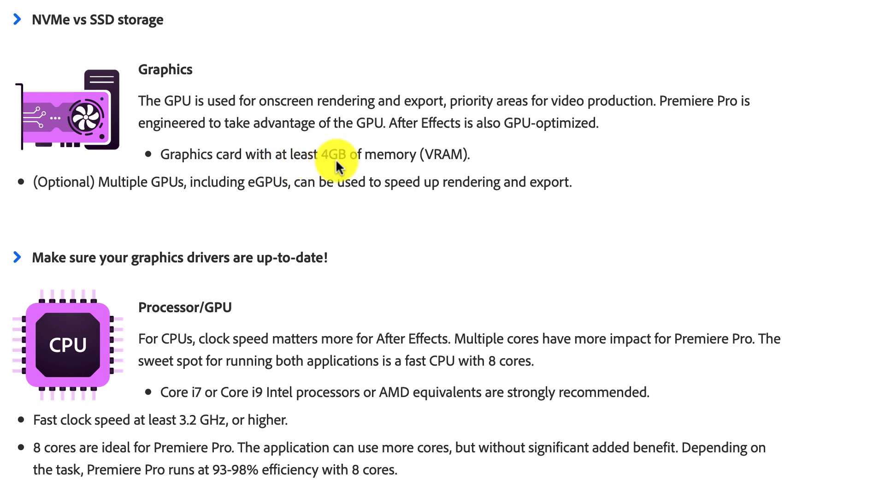
mouse_move(424, 198)
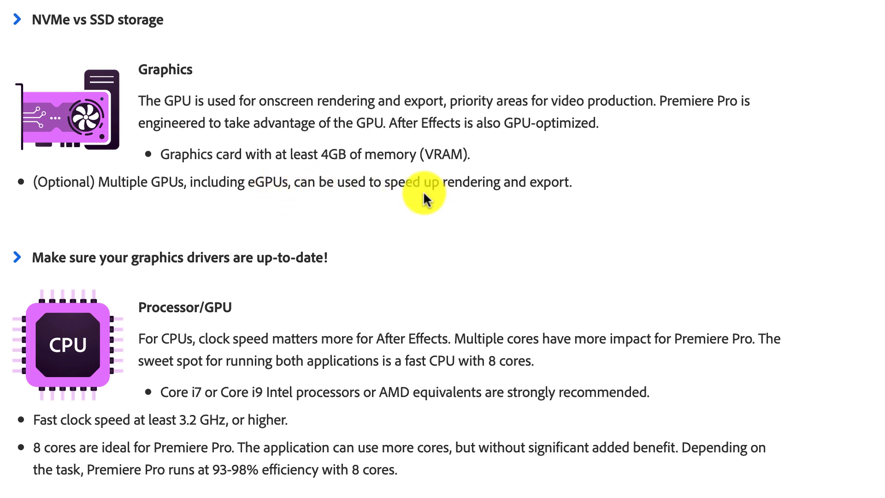
mouse_move(498, 200)
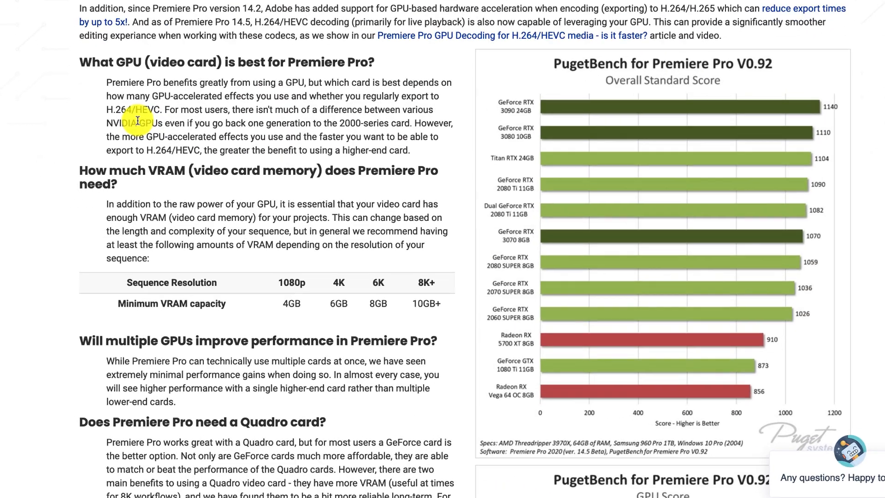
Scroll to Puget Systems' VRAM section and mark the 6GB minimum for 4K
scroll("down", 3)
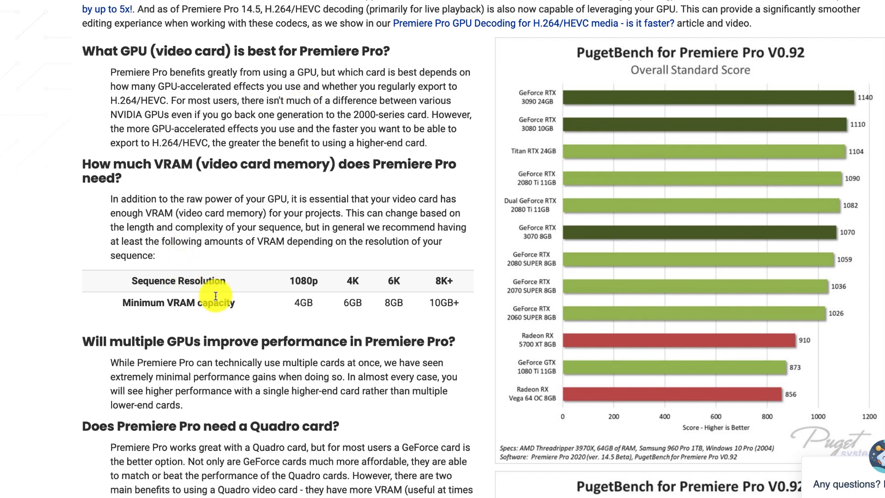
double_click(303, 281)
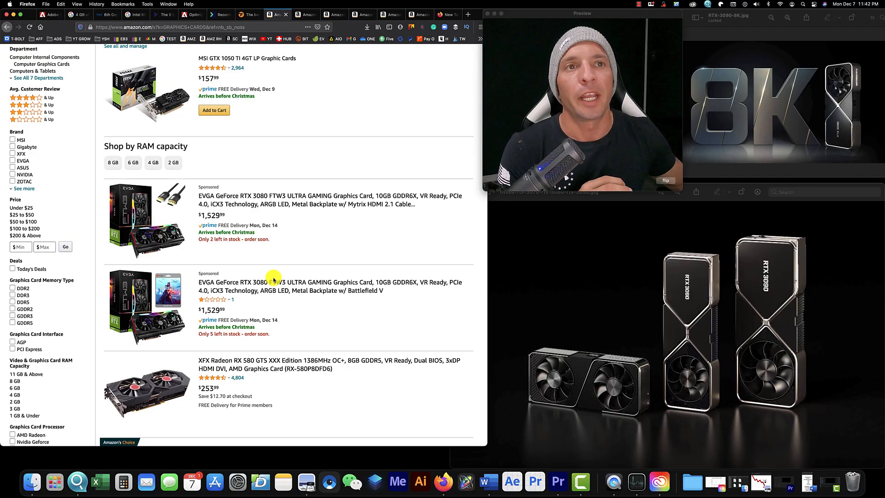
Browse the Amazon graphics card results, then return to the Puget Systems article
scroll("down", 3)
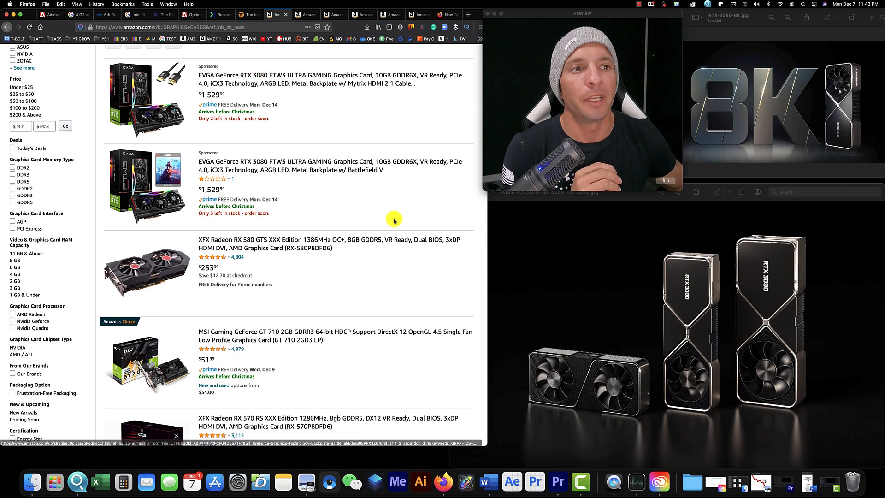
scroll("down", 3)
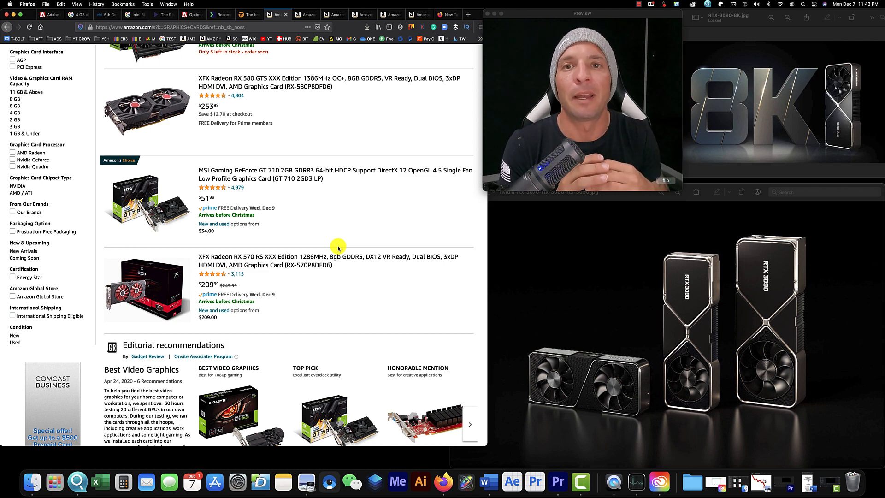
left_click(213, 14)
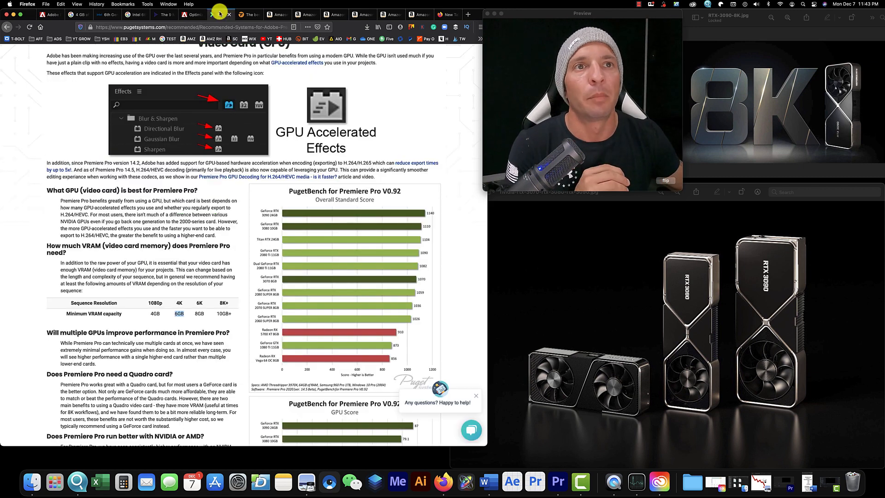
scroll("down", 3)
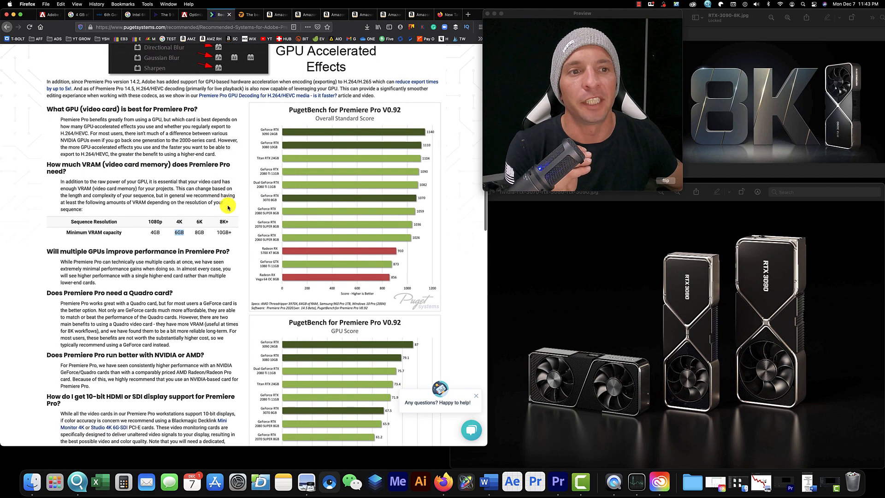
scroll("down", 3)
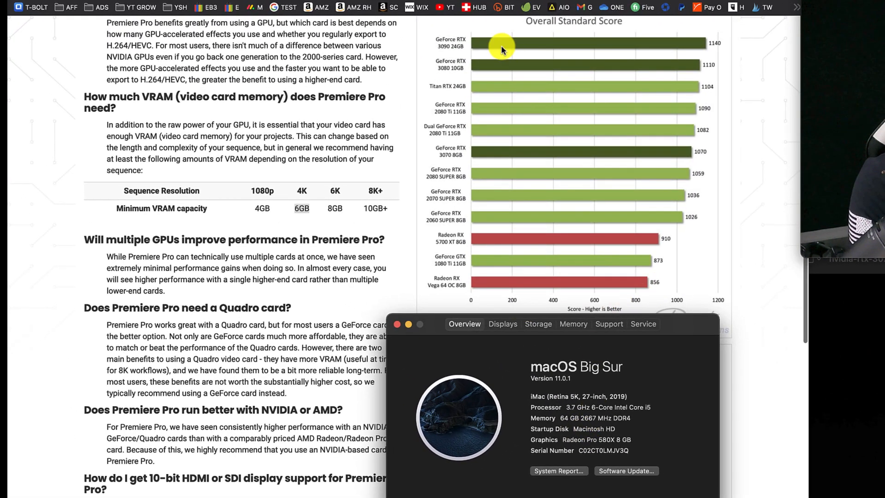
mouse_move(536, 230)
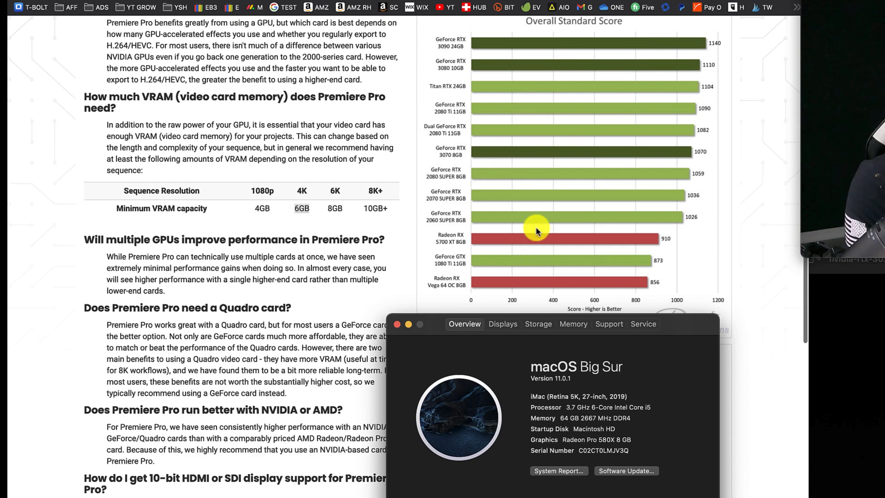
mouse_move(613, 302)
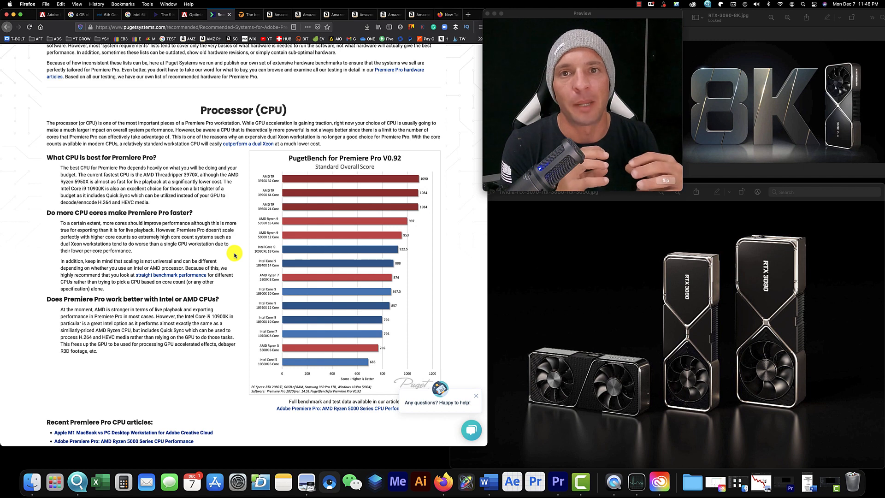
mouse_move(314, 352)
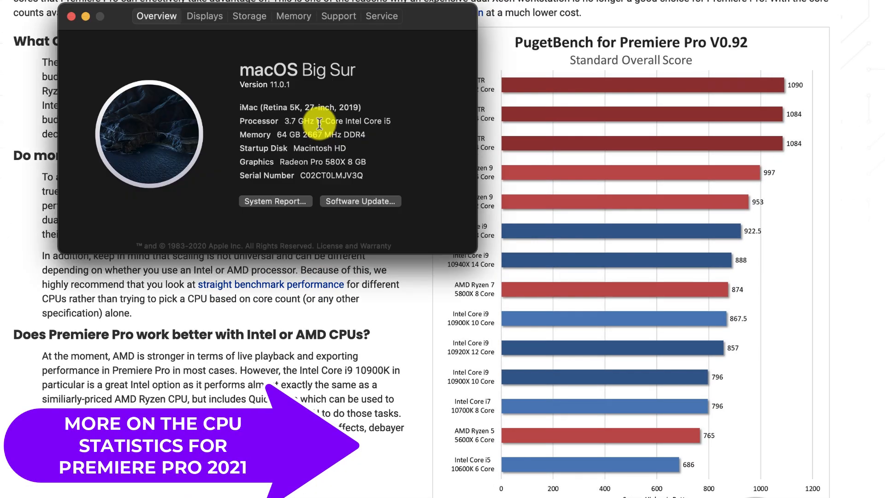
mouse_move(370, 126)
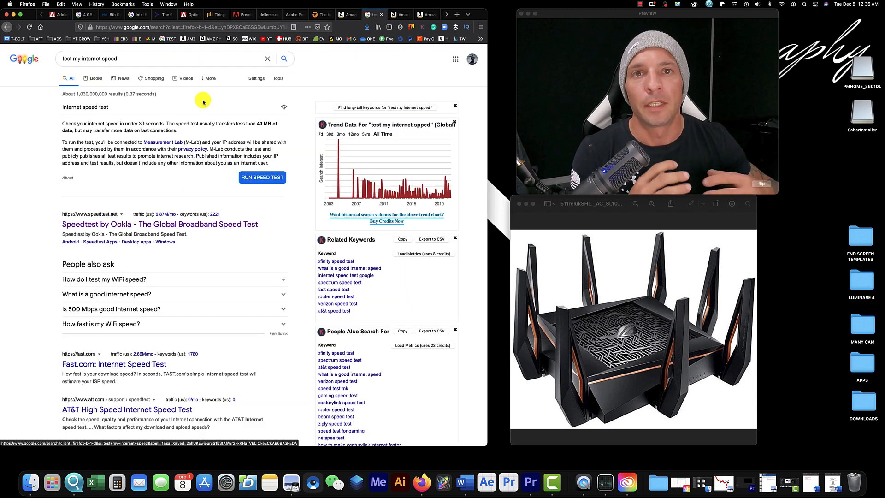
Run Google's speed test to begin measuring download speed
left_click(262, 176)
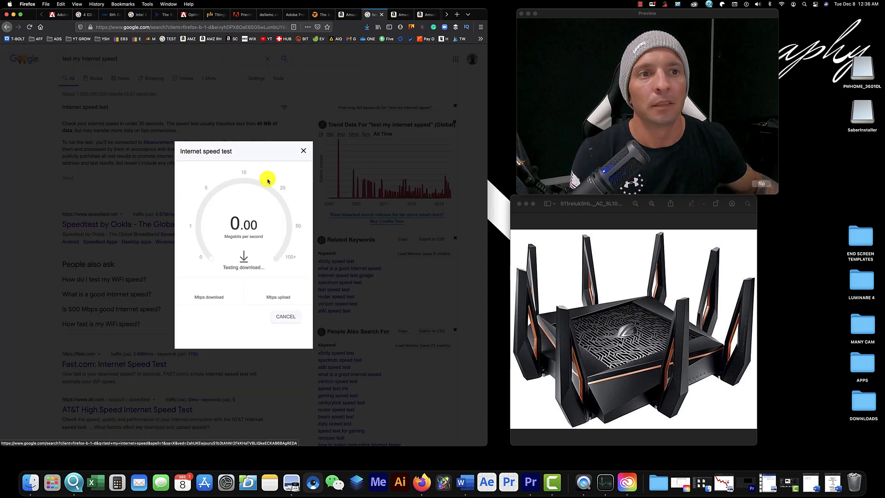